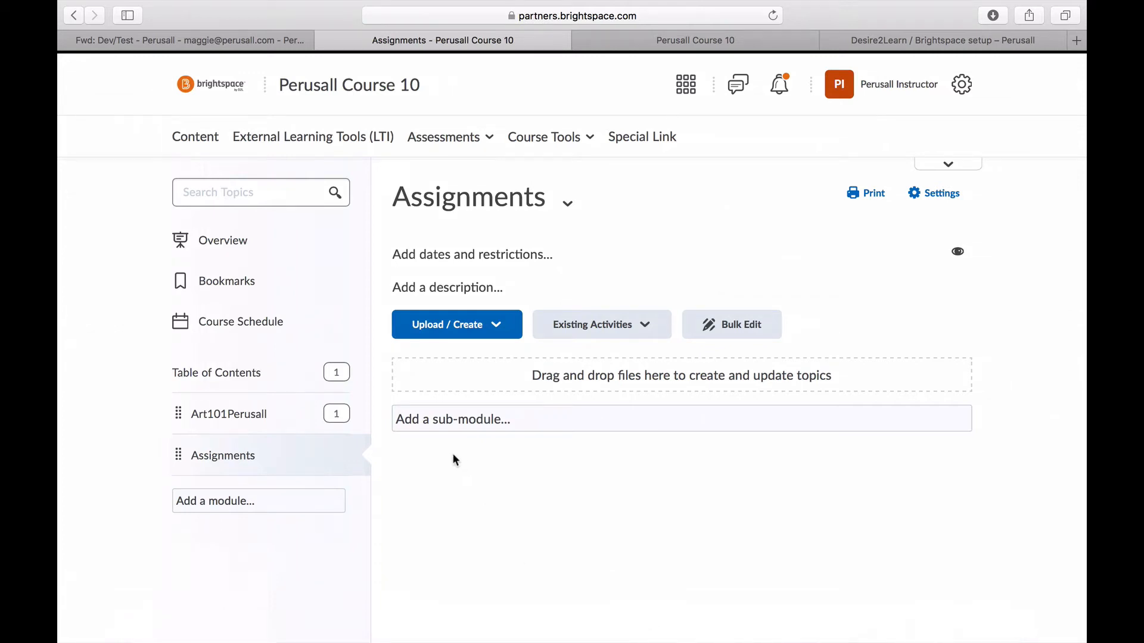
mouse_move(518, 503)
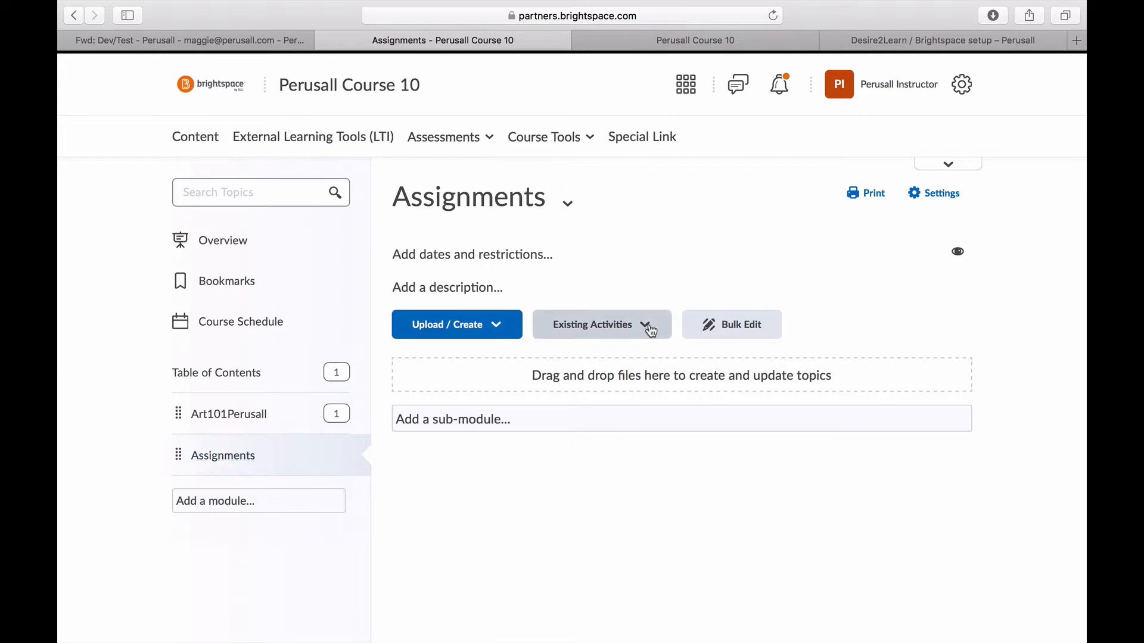
- Pick External Learning Tools from Existing Activities in the Assignments module
left_click(592, 324)
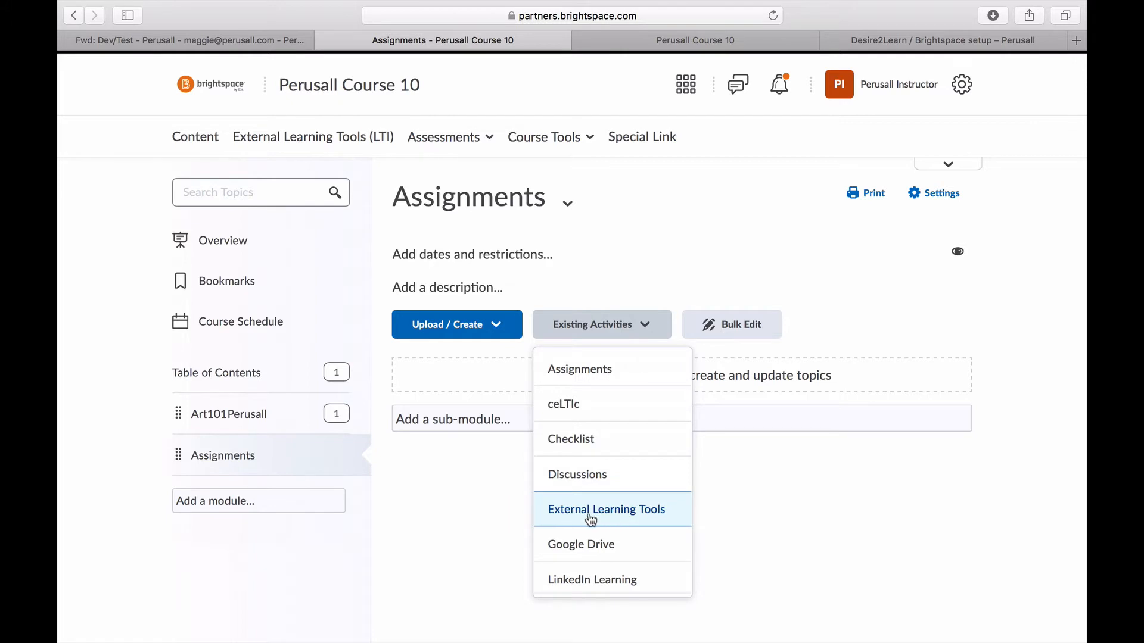
left_click(605, 510)
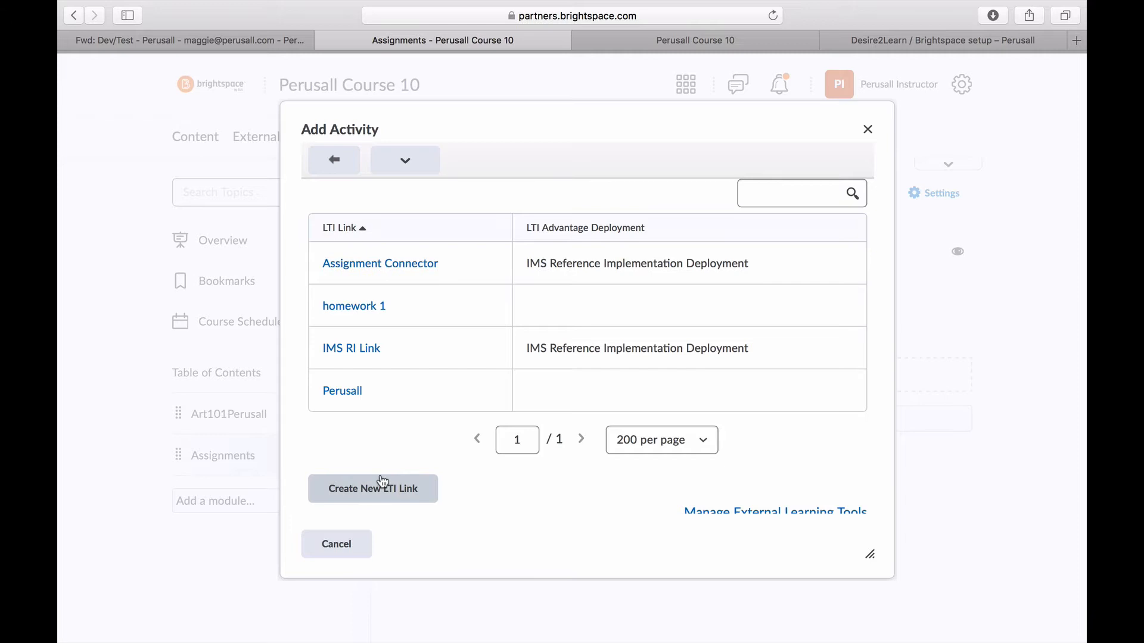
- Start a new LTI link and copy Perusall's homework 1 full title for LMS
left_click(373, 489)
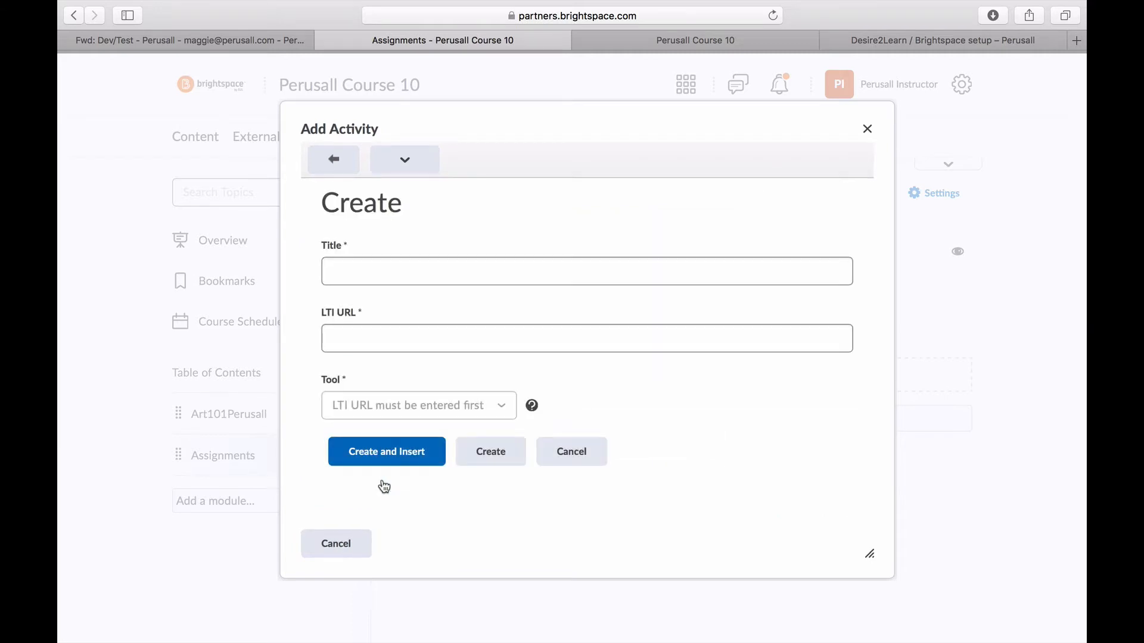
left_click(585, 271)
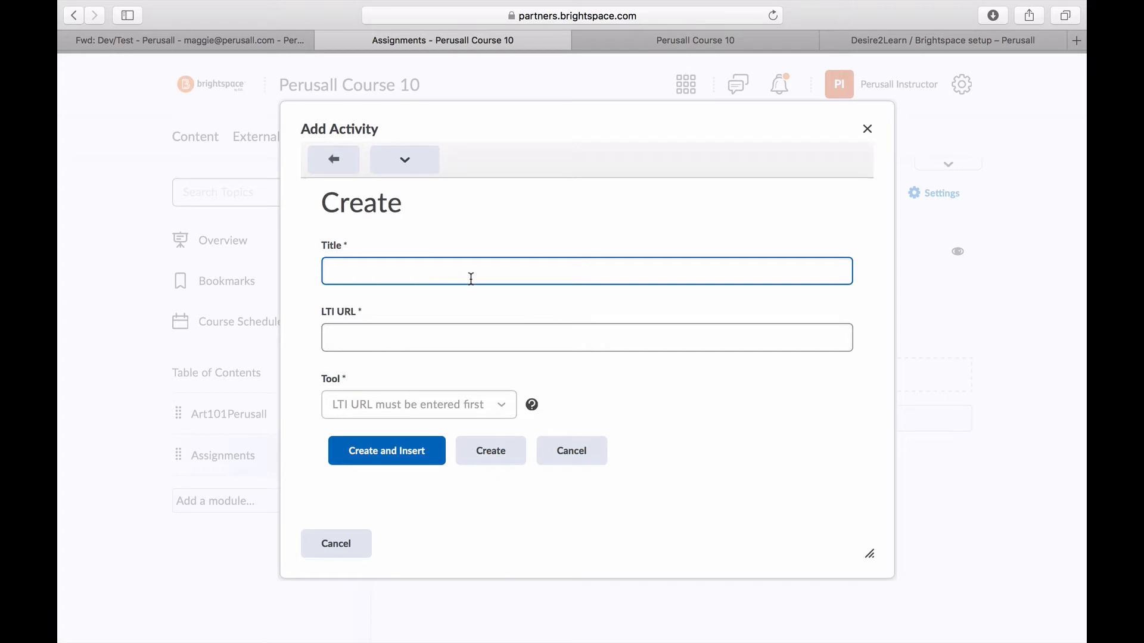
left_click(694, 40)
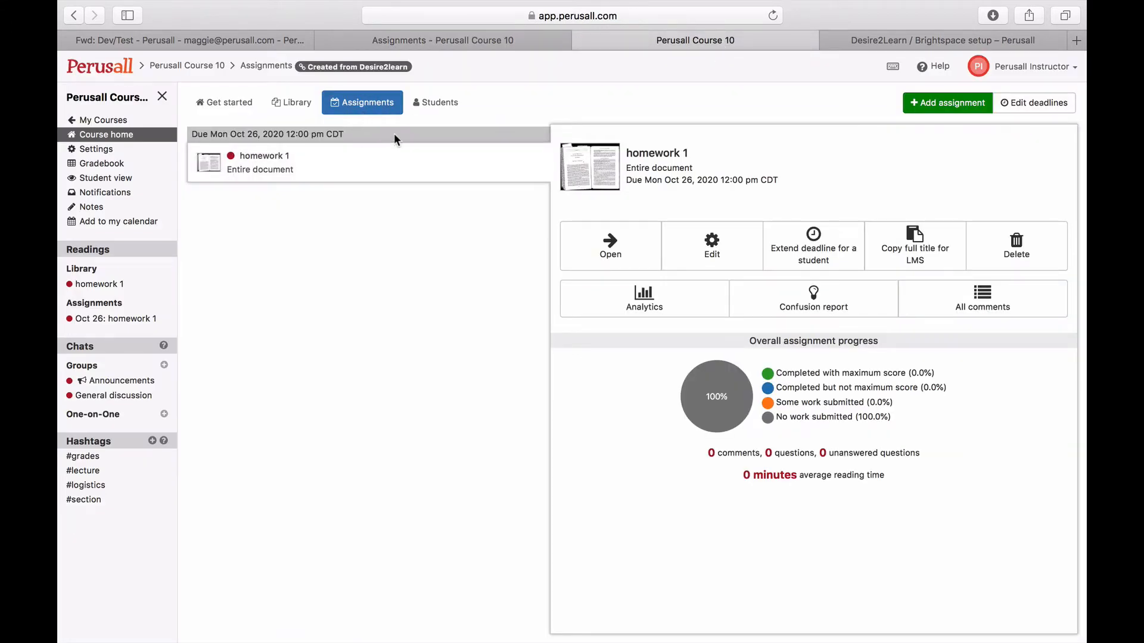
mouse_move(914, 245)
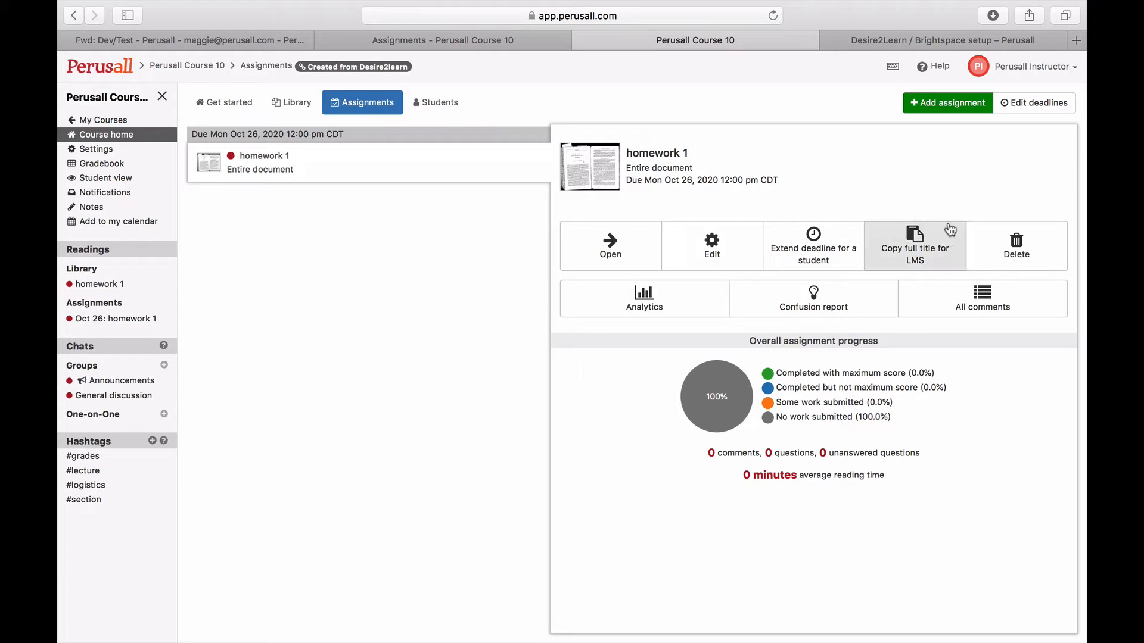
left_click(914, 247)
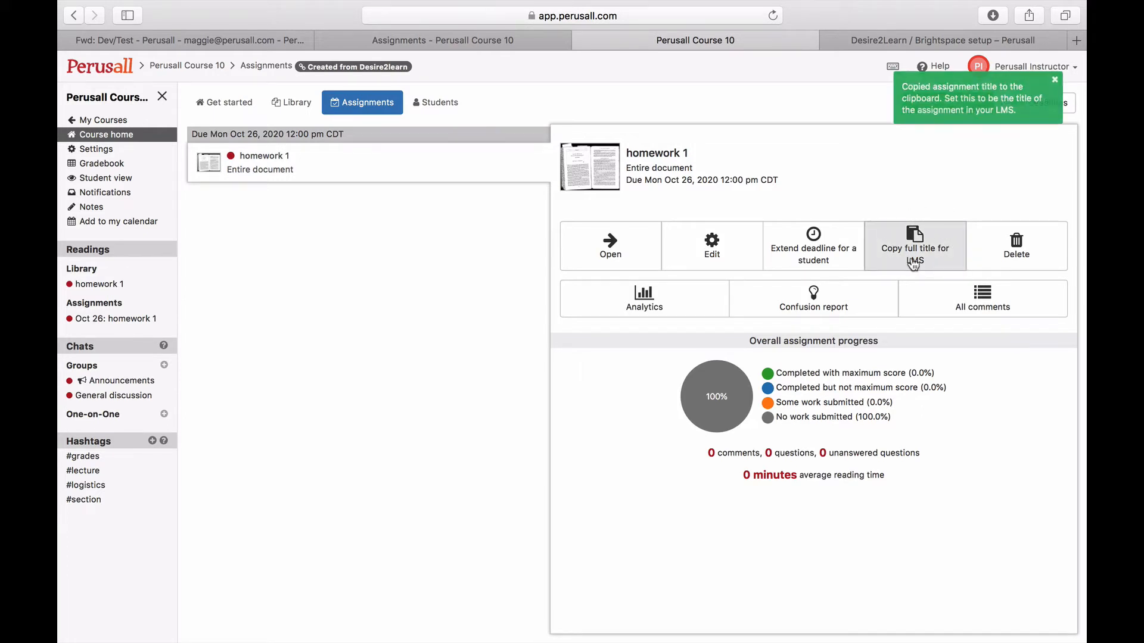
left_click(442, 40)
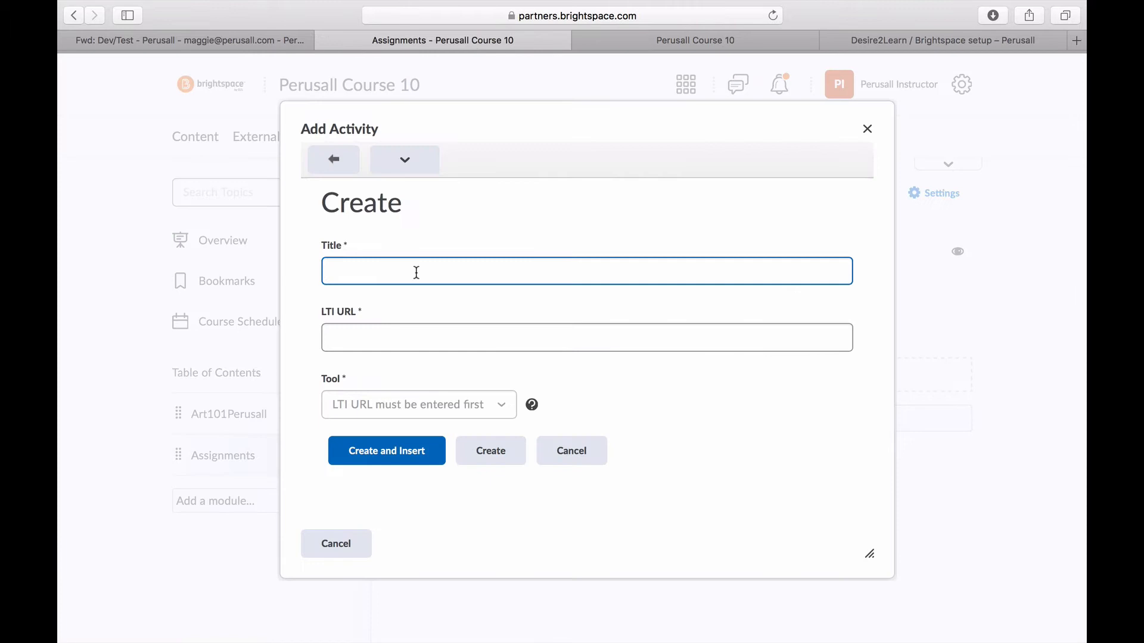
type("homework 1")
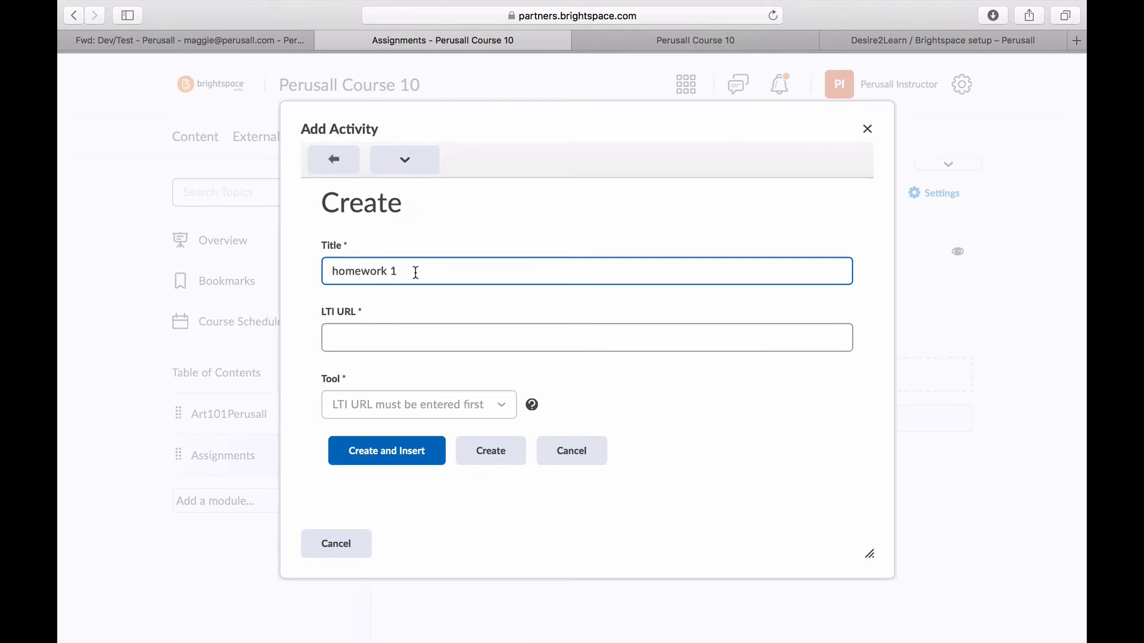
left_click(585, 337)
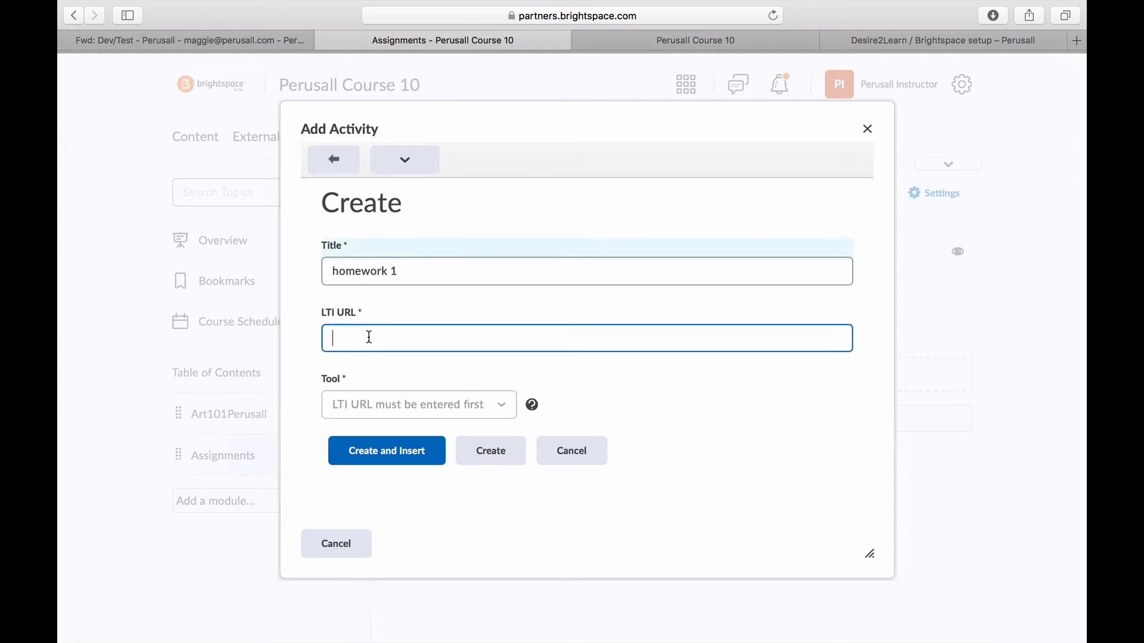
mouse_move(858, 6)
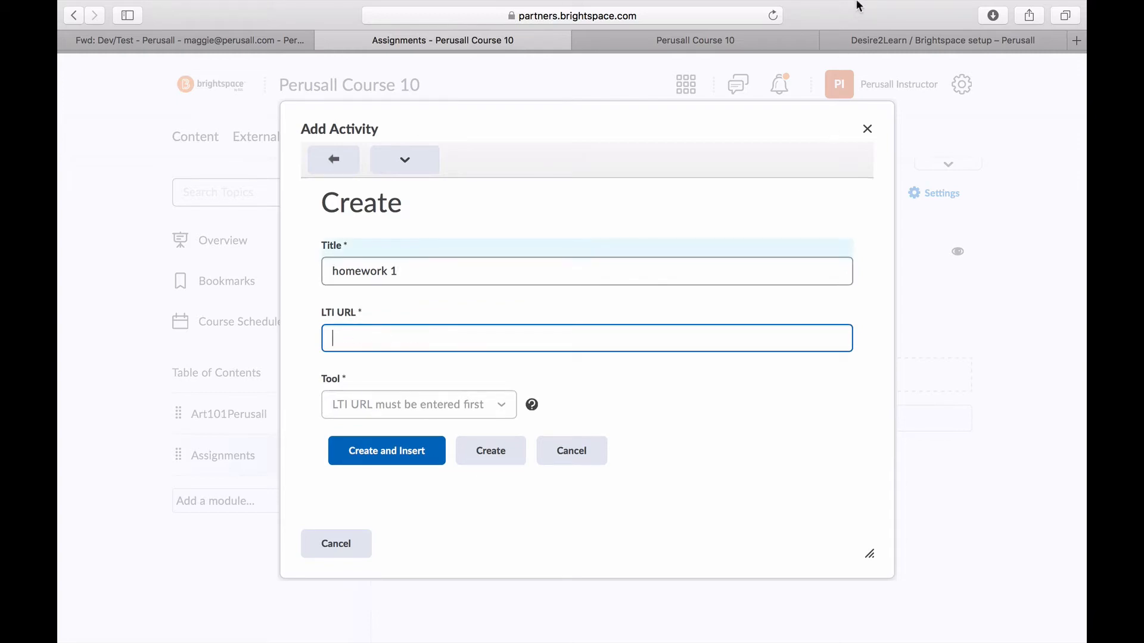
left_click(941, 40)
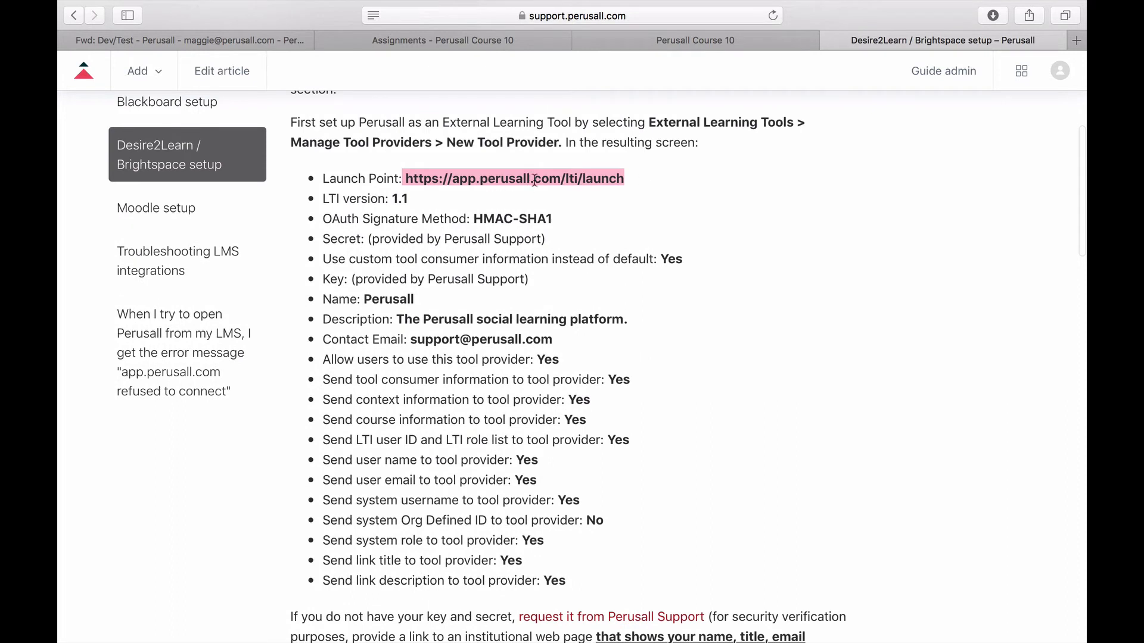
left_click(442, 40)
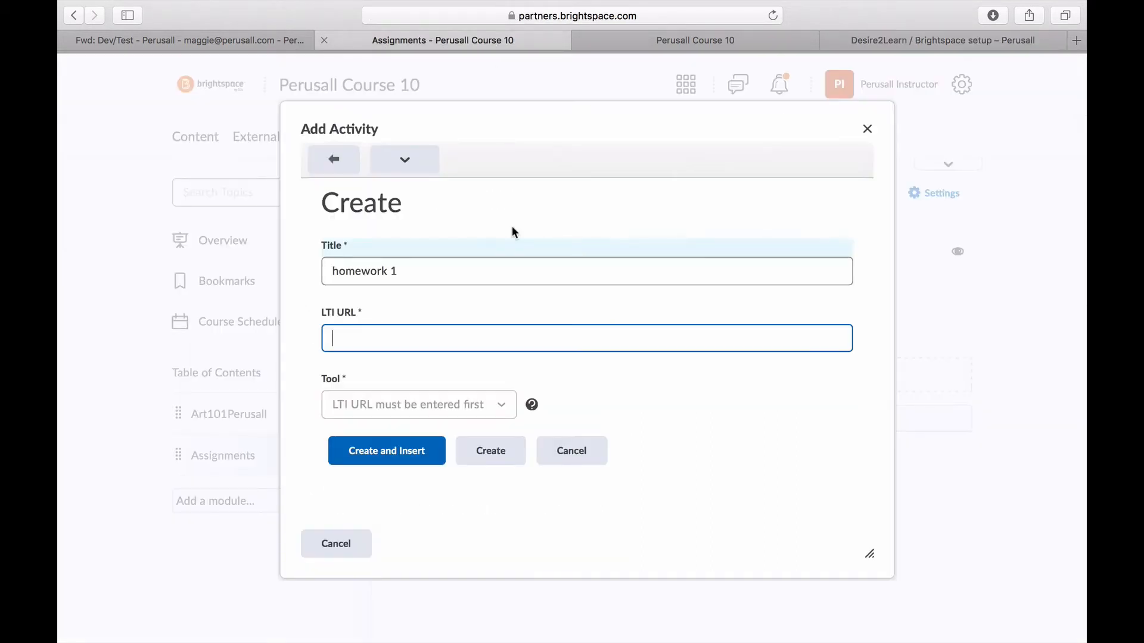
type("https://app.perusall.com/lti/launch")
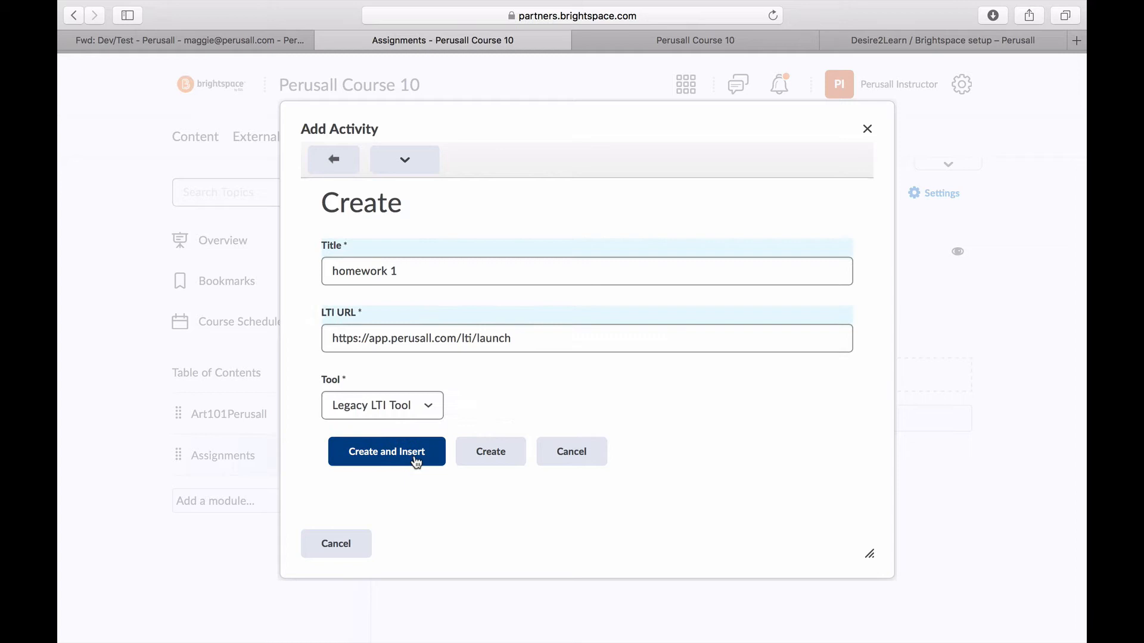
left_click(387, 452)
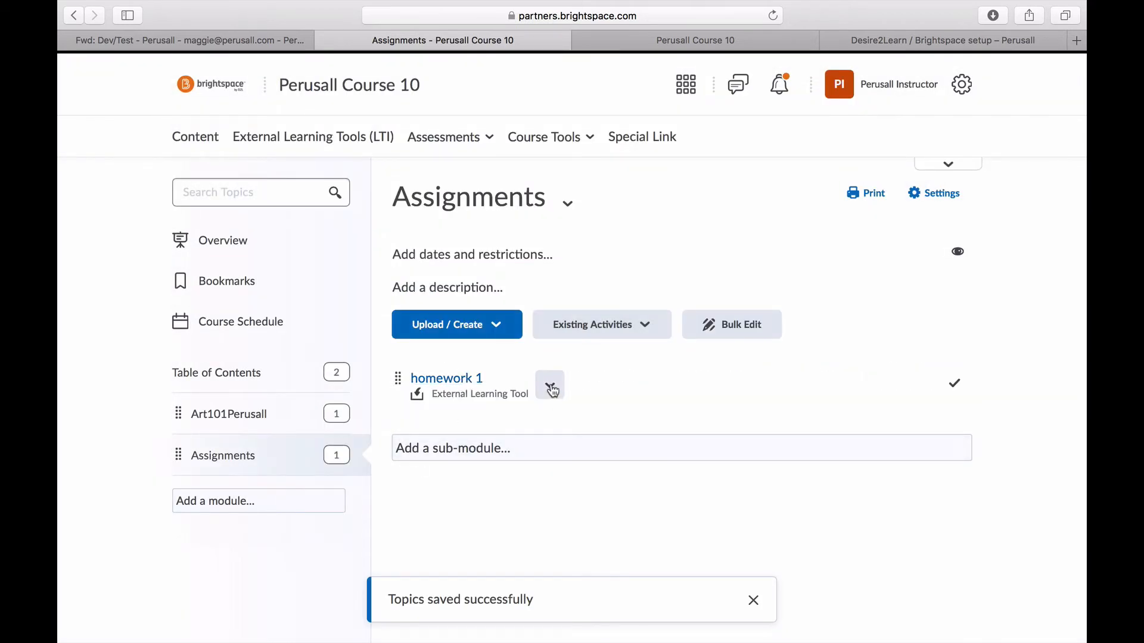
left_click(549, 385)
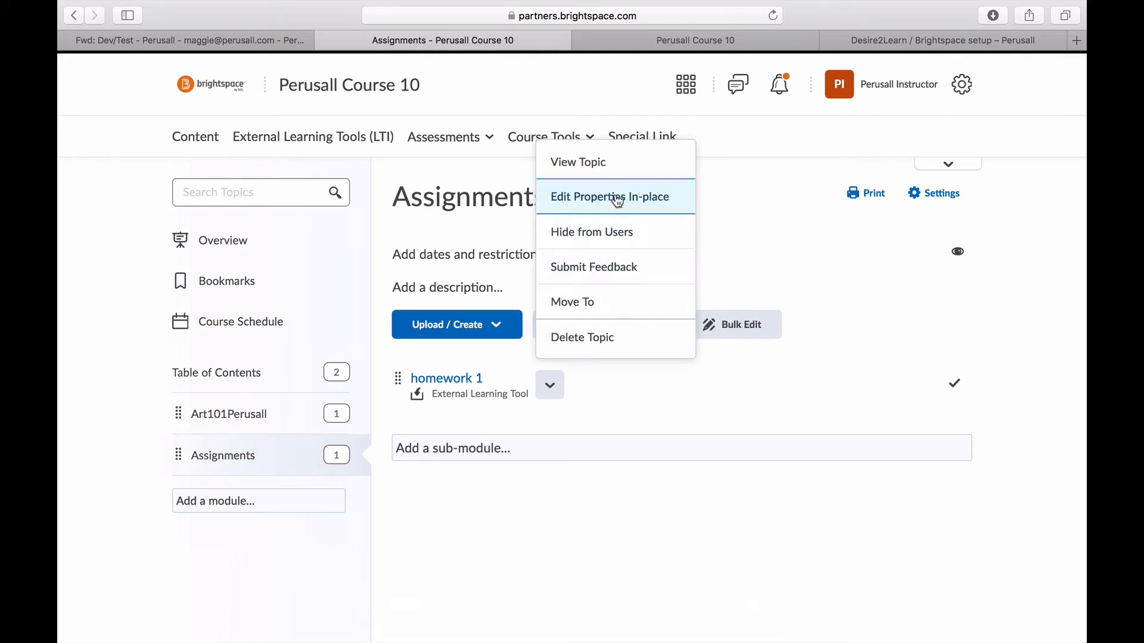
left_click(610, 198)
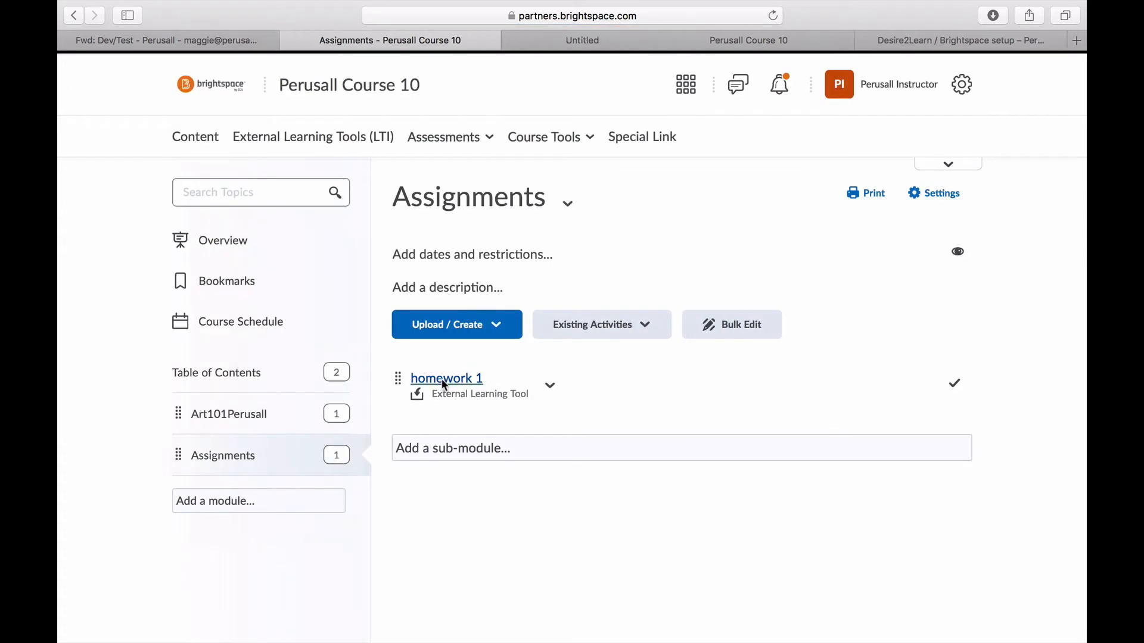
- Open the homework 1 topic and start a brand-new grade item for it
left_click(446, 377)
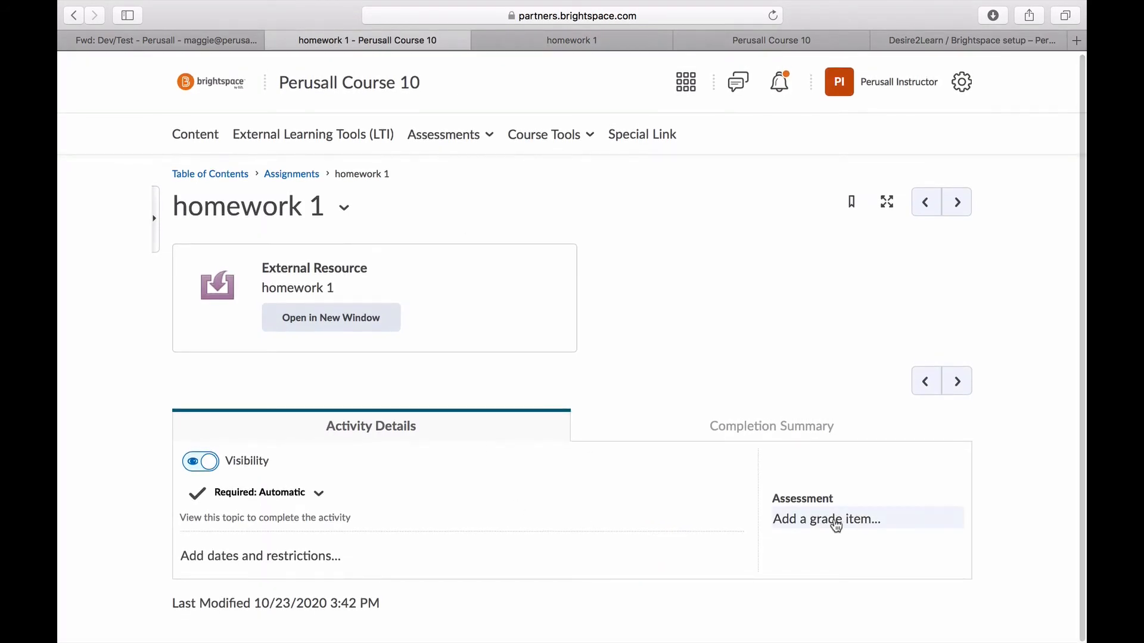
left_click(825, 519)
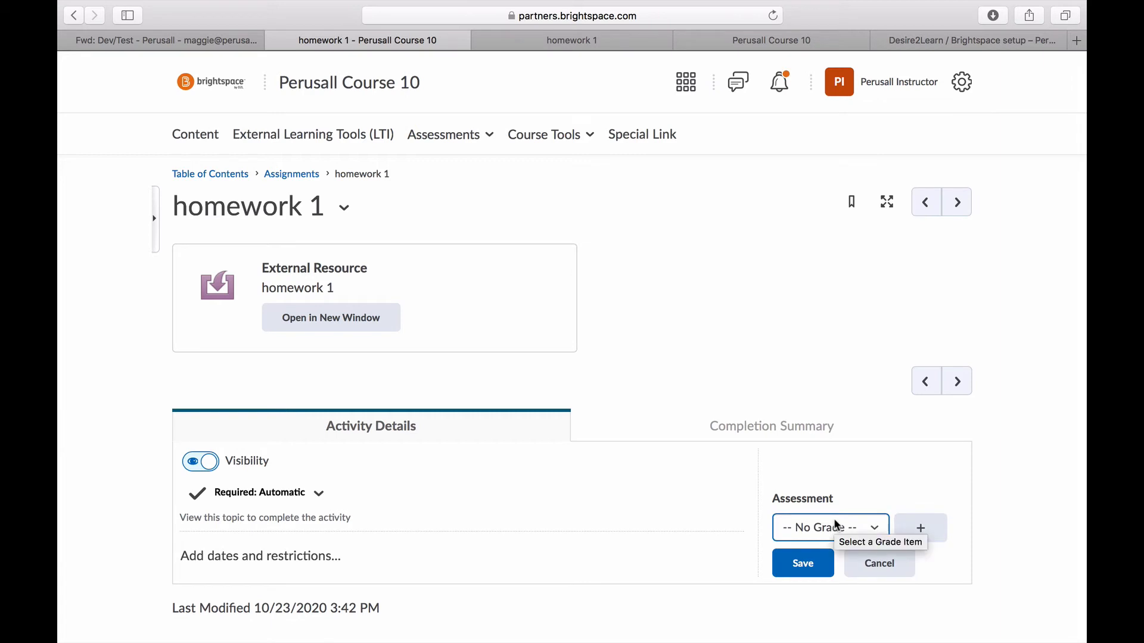
left_click(920, 527)
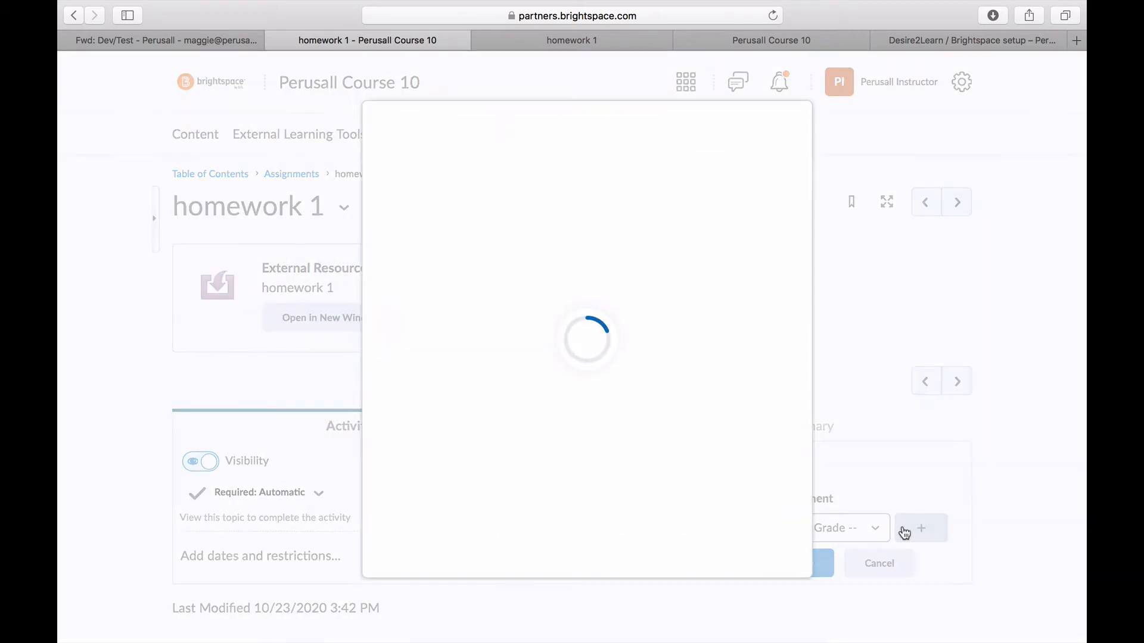
- Glance at Perusall's homework 1 reading, then return to the New Grade Item form
left_click(920, 528)
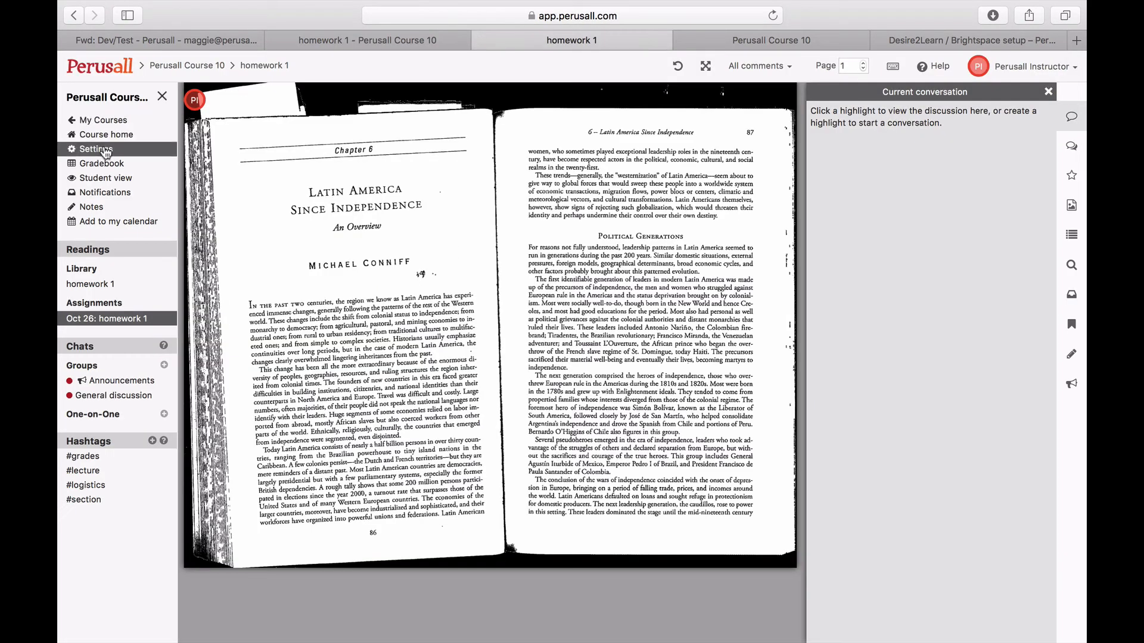
left_click(93, 149)
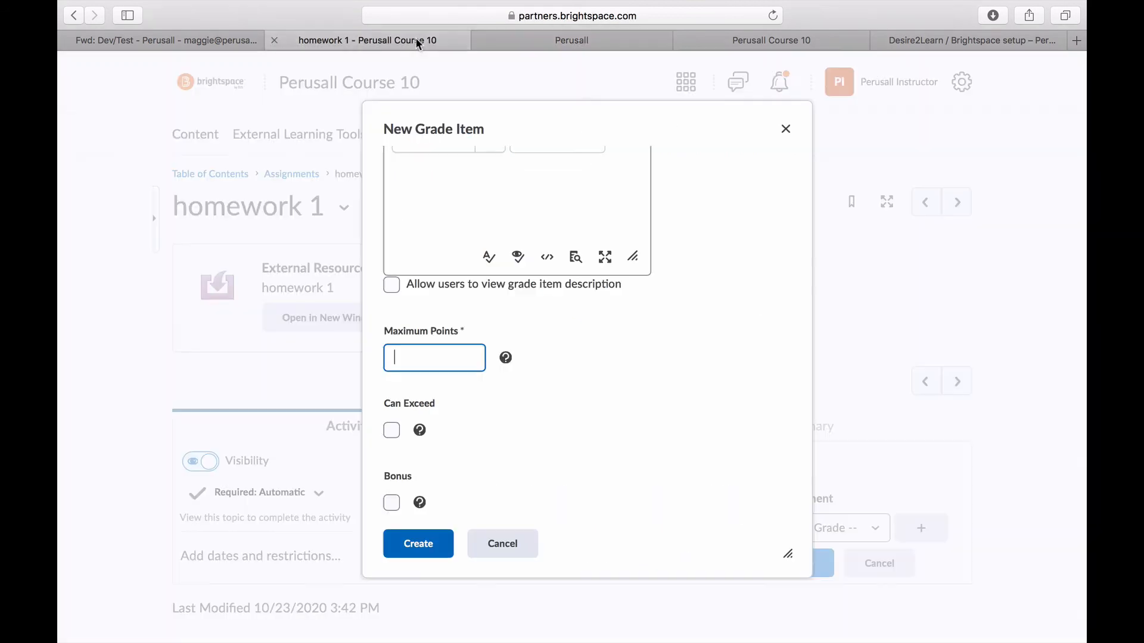
- Create a 3-point 'homework 1' grade item and save it as the topic's assessment
type("3")
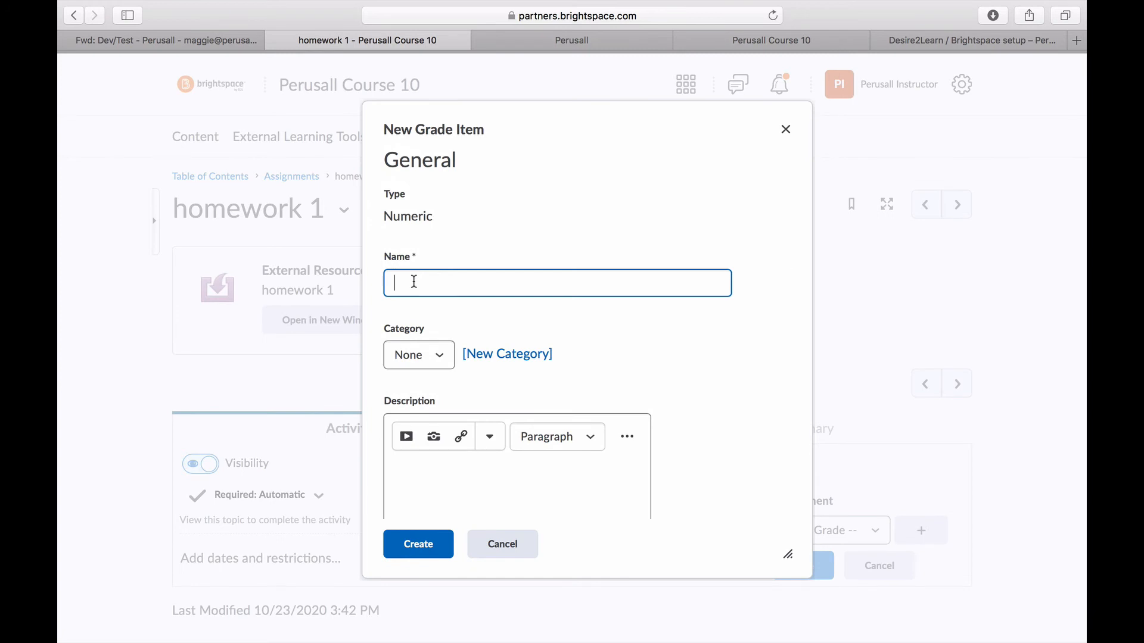
type("homework 1")
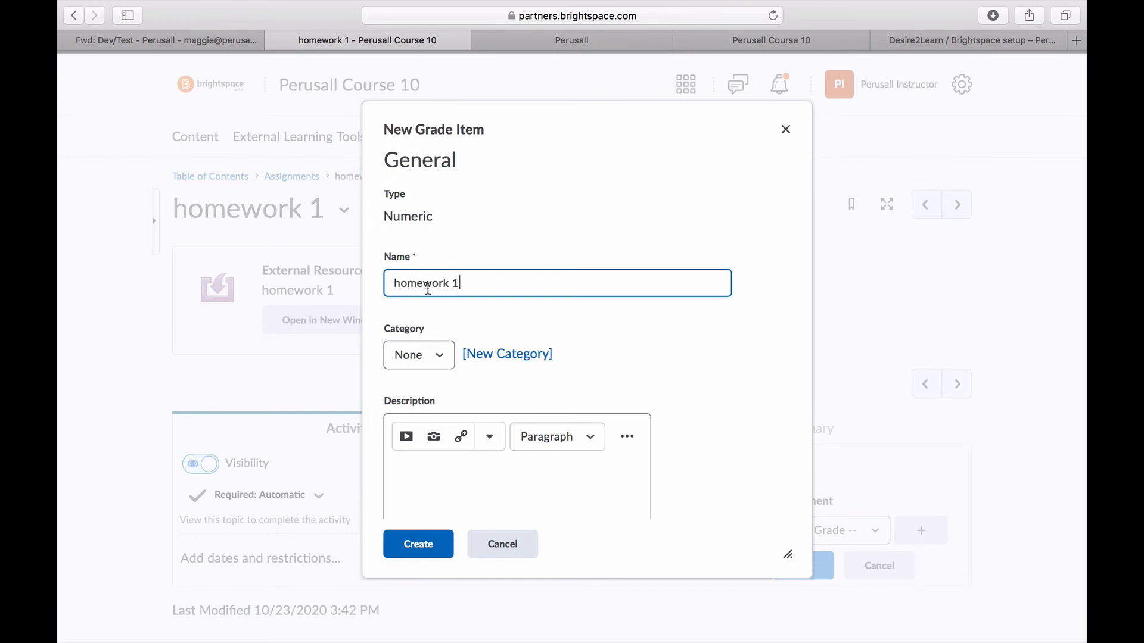
left_click(419, 543)
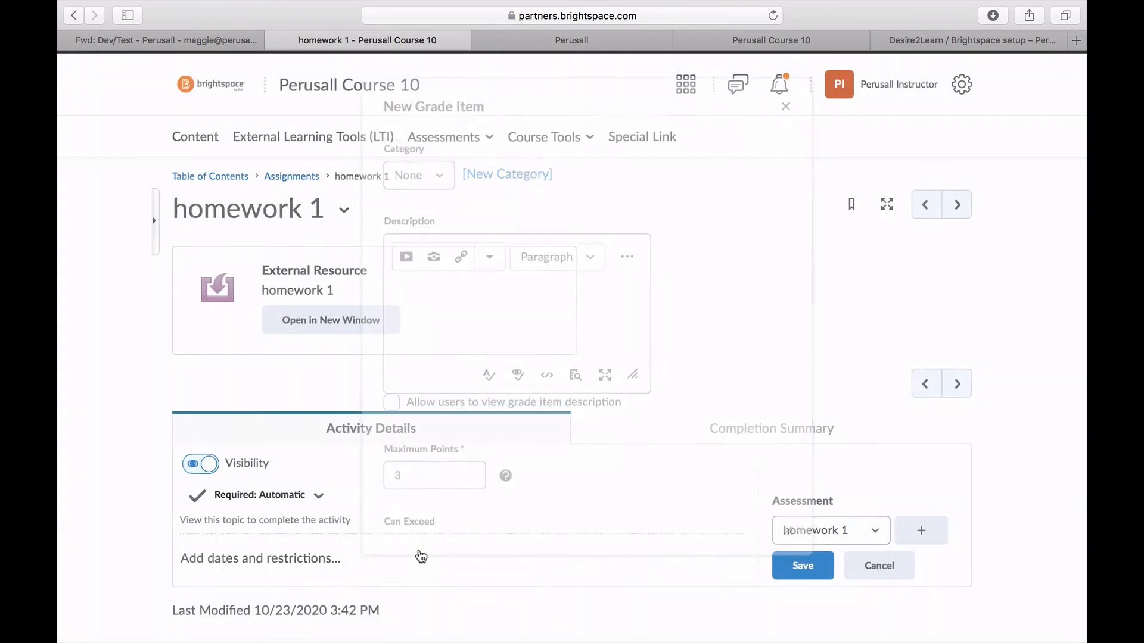
left_click(802, 566)
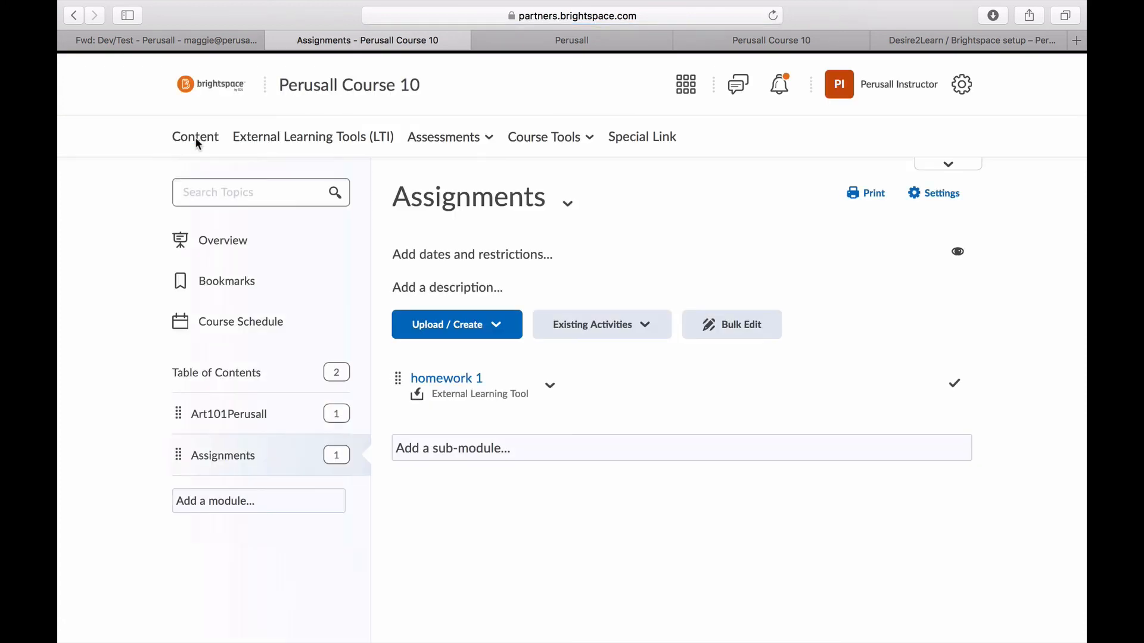
mouse_move(530, 474)
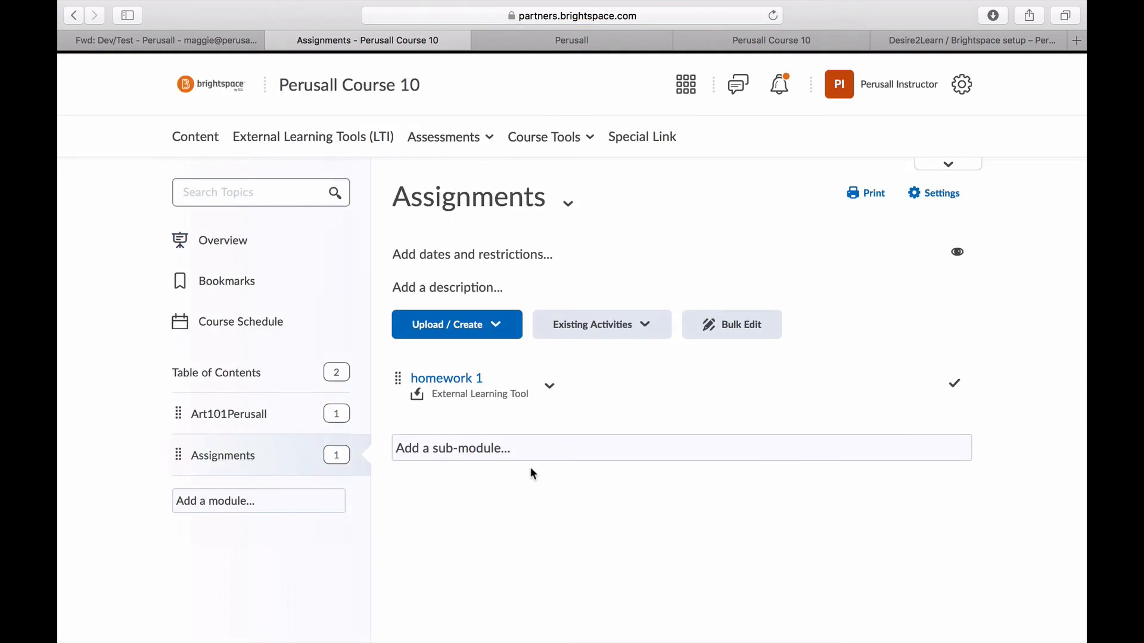